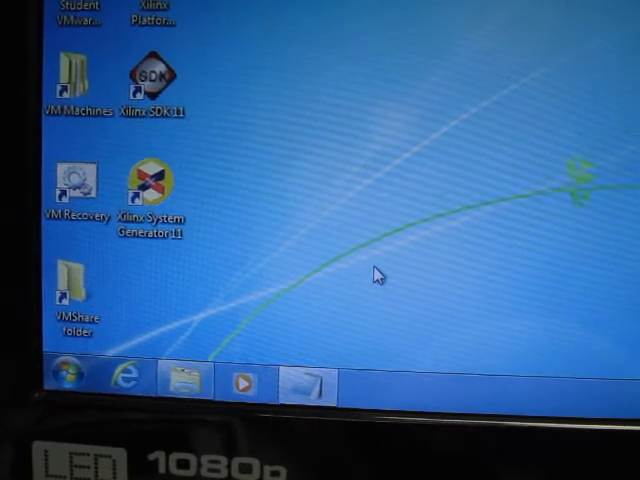
pyautogui.moveTo(203, 333)
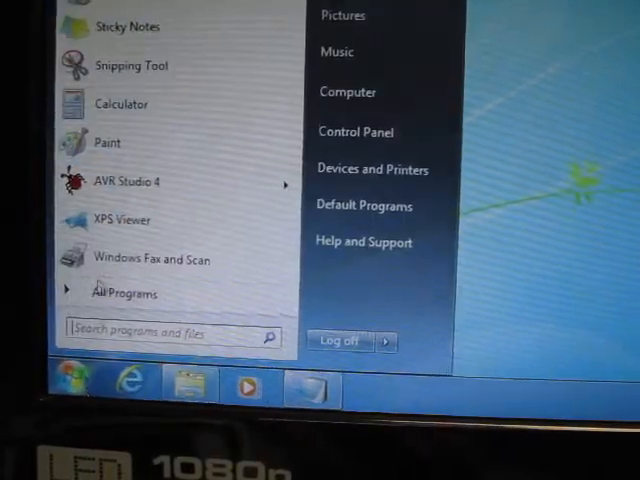
# Launch AVR Studio 4 from the Windows 7 Start menu
pyautogui.click(128, 181)
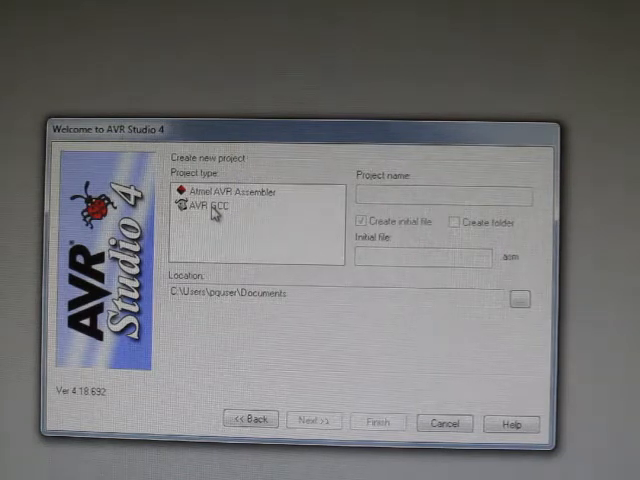
# Choose the AVR GCC project type and name the project 'test'
pyautogui.click(205, 208)
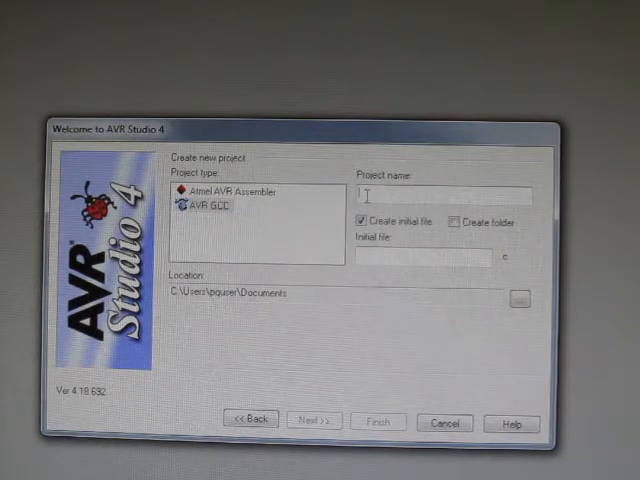
pyautogui.write('test')
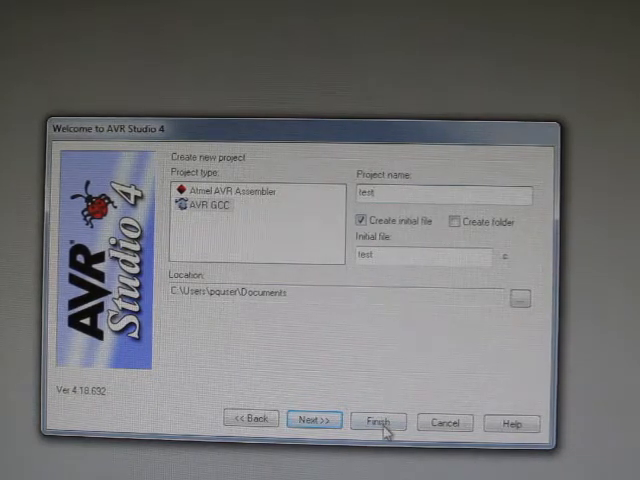
pyautogui.moveTo(388, 396)
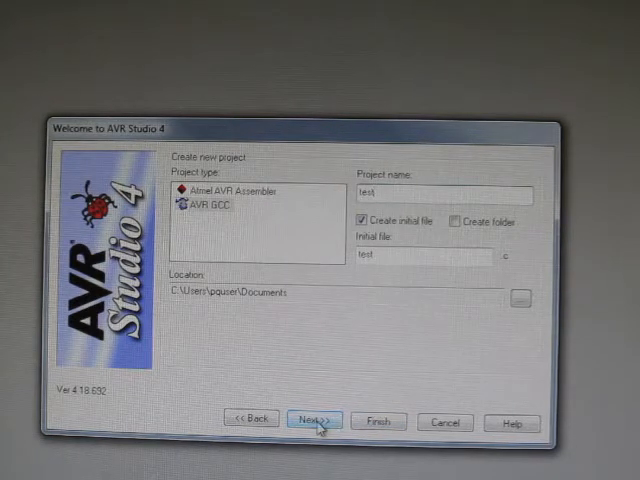
# Advance the wizard and select AVR Simulator as the debug platform
pyautogui.click(313, 420)
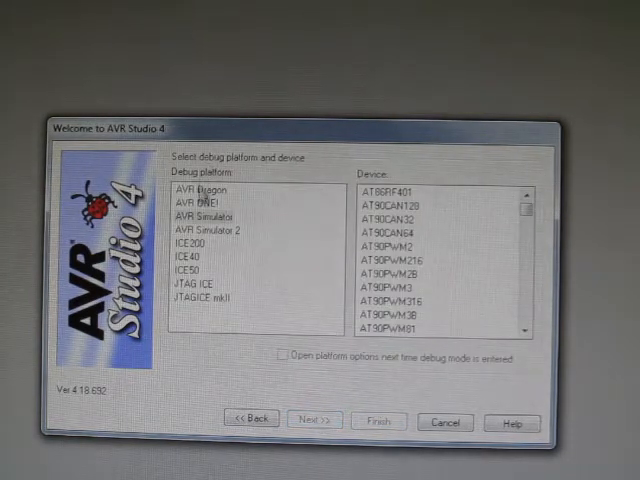
pyautogui.click(205, 214)
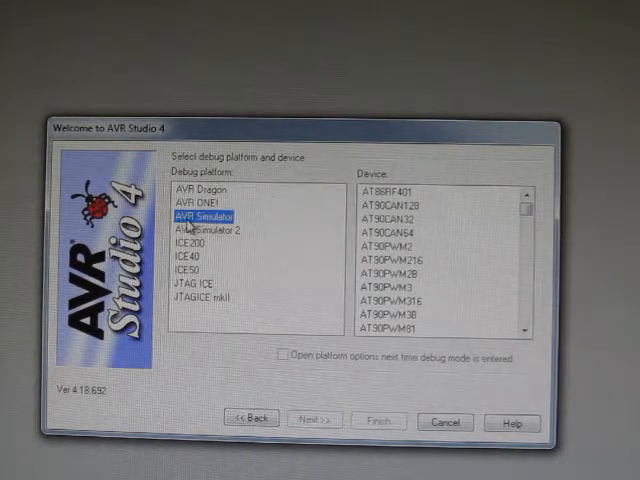
pyautogui.moveTo(440, 300)
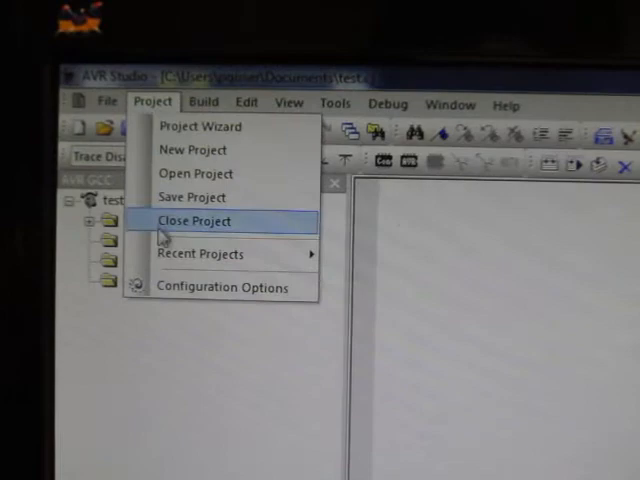
# Set the project's target device to atmega16 in Configuration Options and apply
pyautogui.click(192, 221)
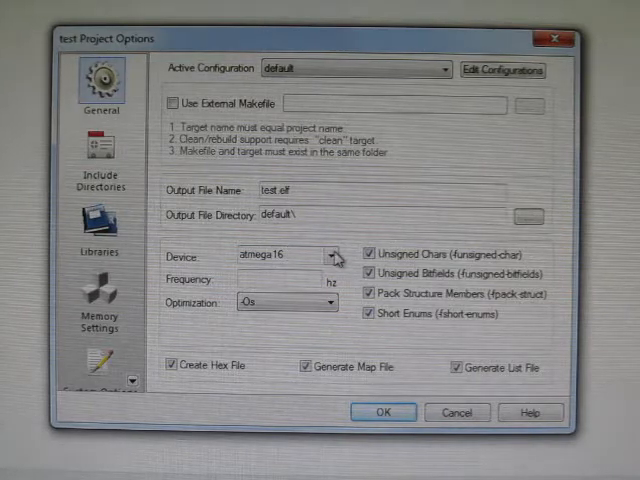
pyautogui.click(330, 256)
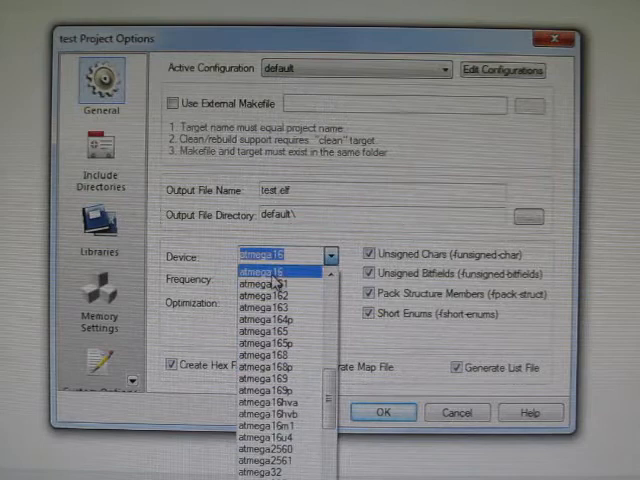
pyautogui.click(283, 256)
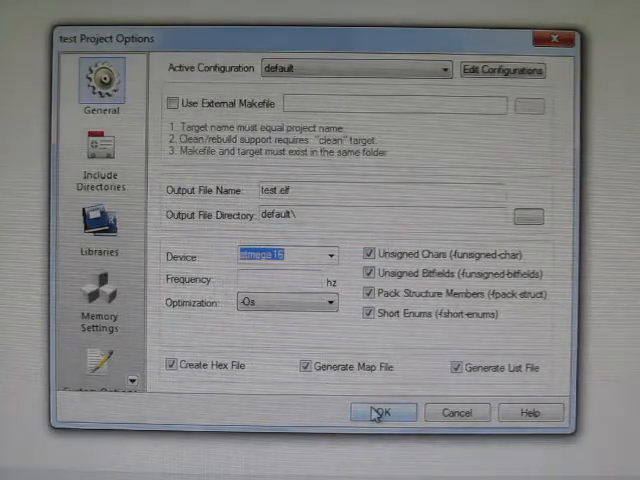
pyautogui.click(381, 412)
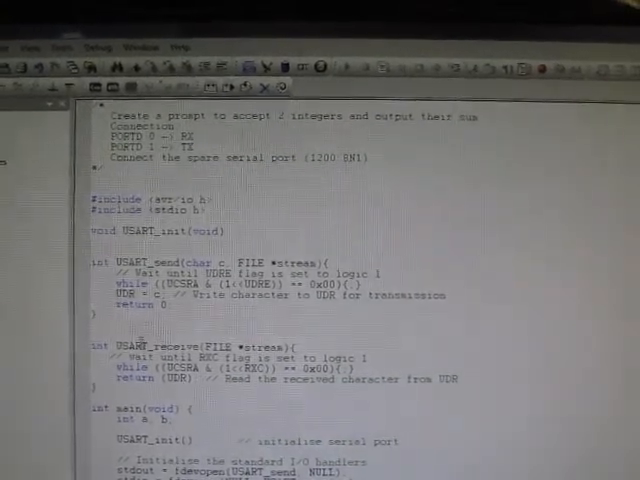
# Select the USART_receive function name and scroll down through the code
pyautogui.doubleClick(150, 347)
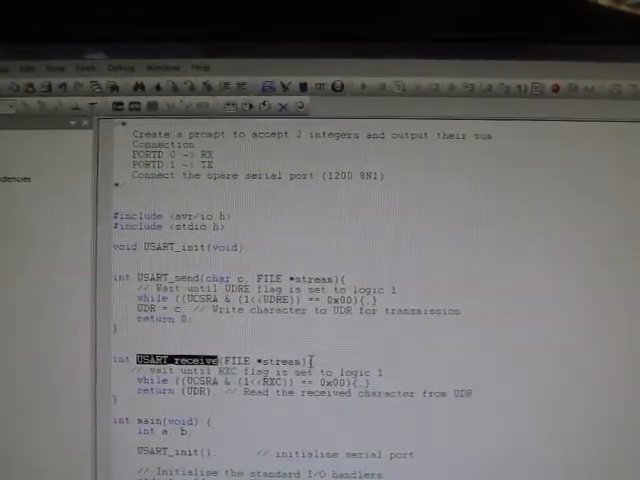
pyautogui.scroll(-3)
pyautogui.write('floa')
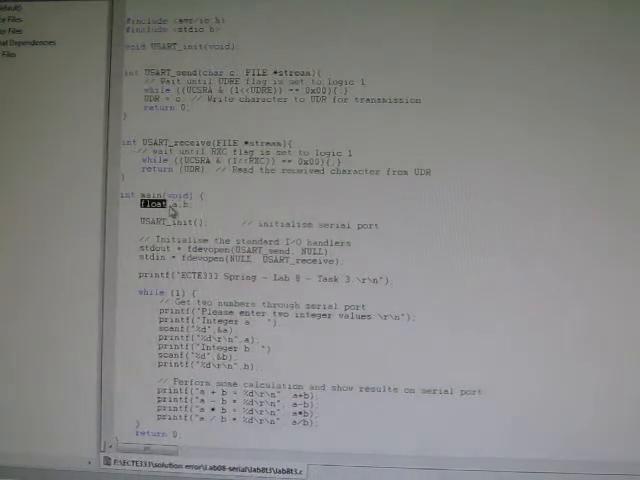
# Replace 'float' with 'int' in main's declaration of a and b
pyautogui.write('interrupts')
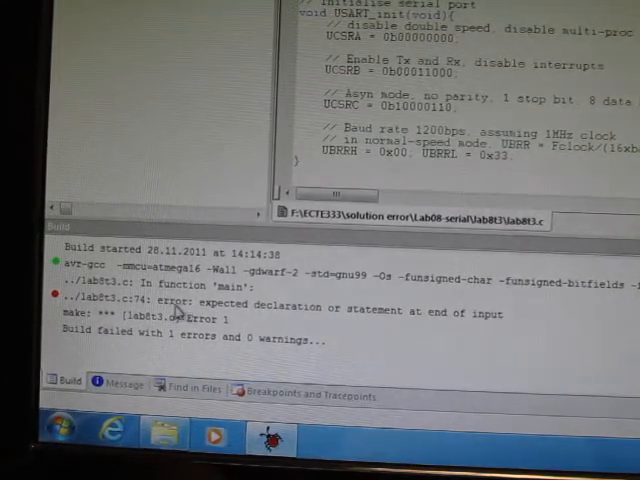
pyautogui.moveTo(255, 318)
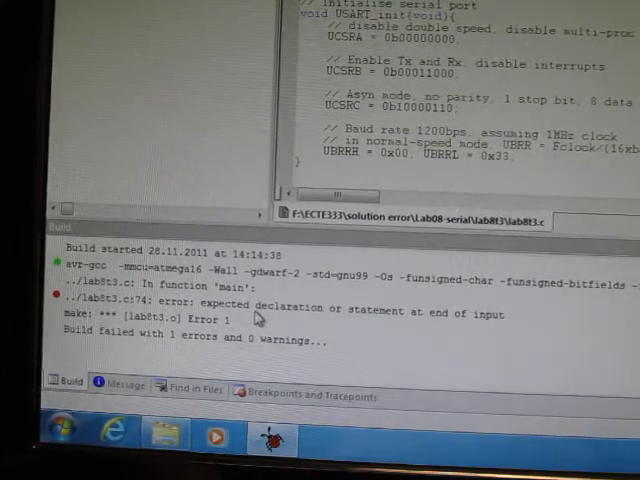
pyautogui.moveTo(335, 320)
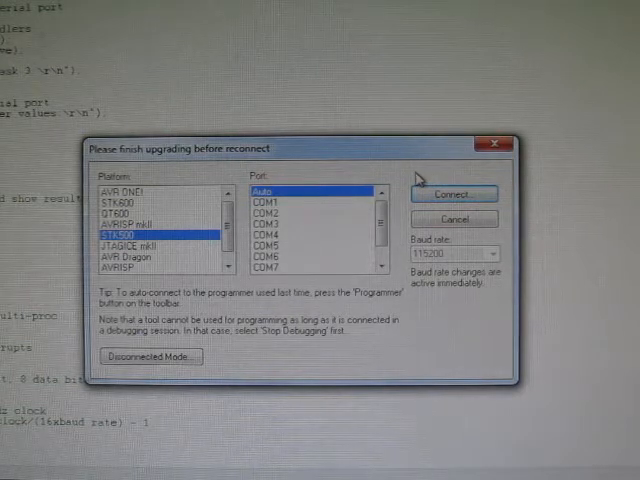
pyautogui.moveTo(455, 172)
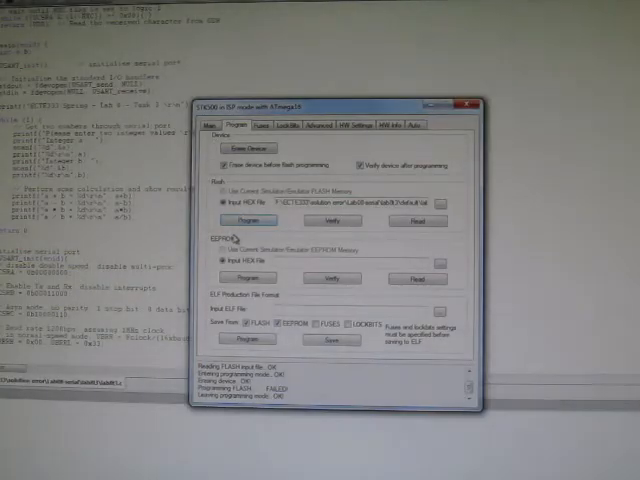
# Retry programming the ATmega16 flash and dismiss the ISP Mode Error
pyautogui.click(248, 219)
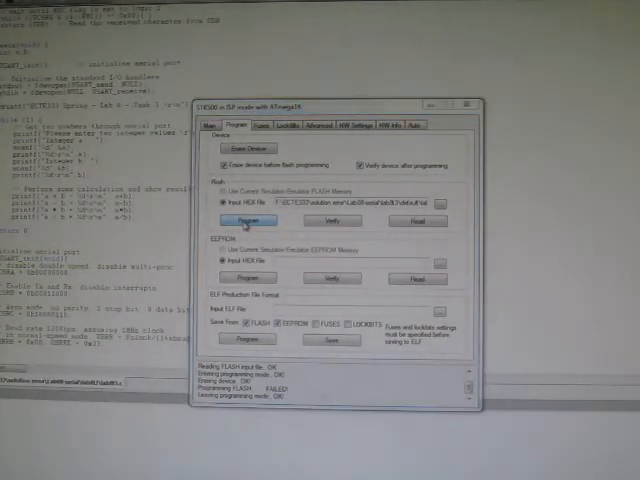
pyautogui.click(245, 214)
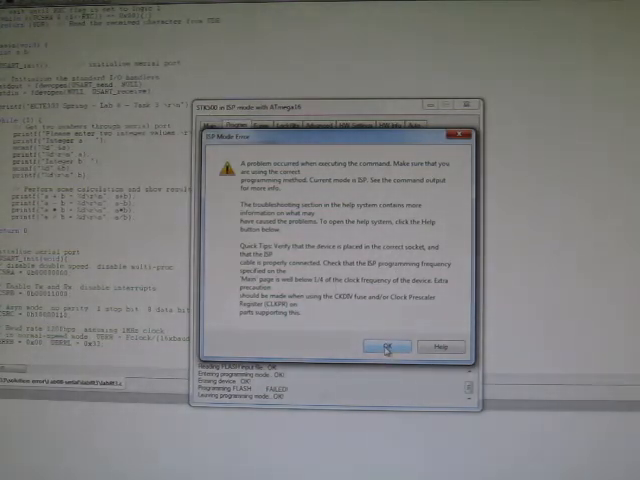
pyautogui.click(368, 347)
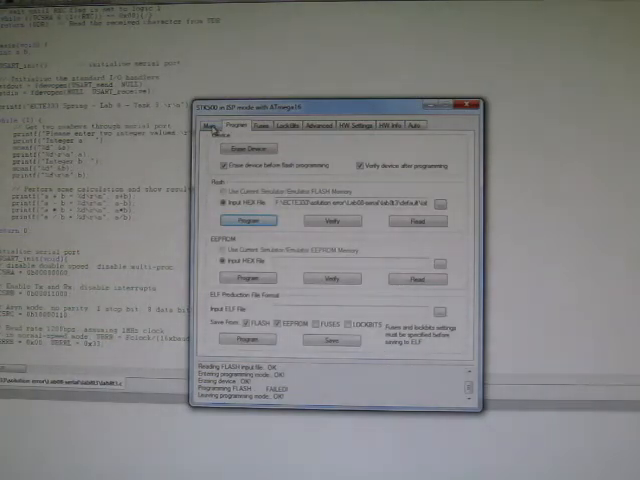
# Open the STK500 ISP clock settings from the Main tab, currently 460.8 kHz
pyautogui.click(209, 126)
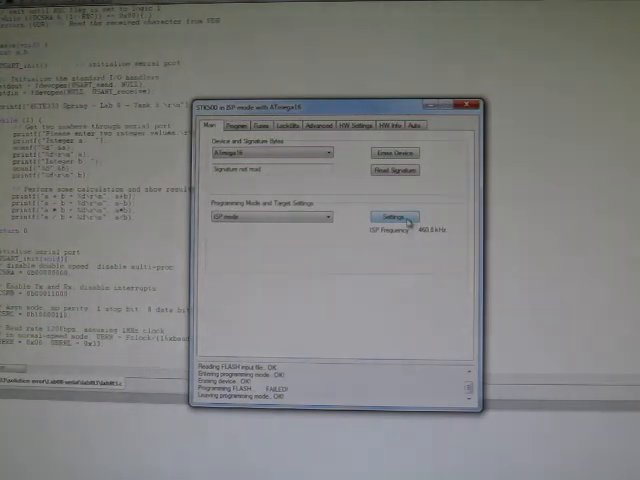
pyautogui.click(390, 217)
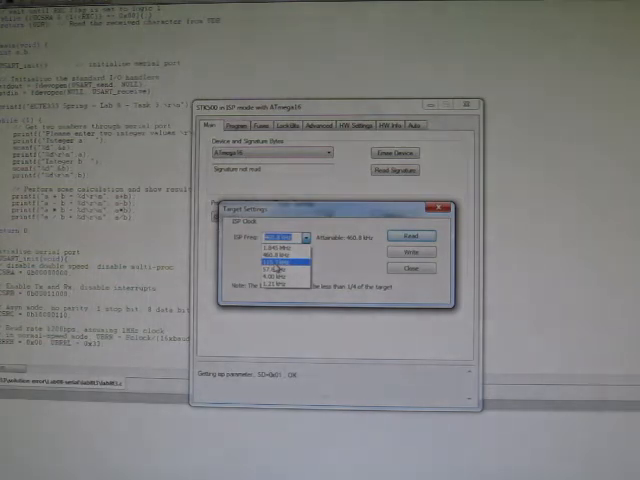
# Lower the ISP frequency to 115.2 kHz and program the flash again
pyautogui.click(283, 268)
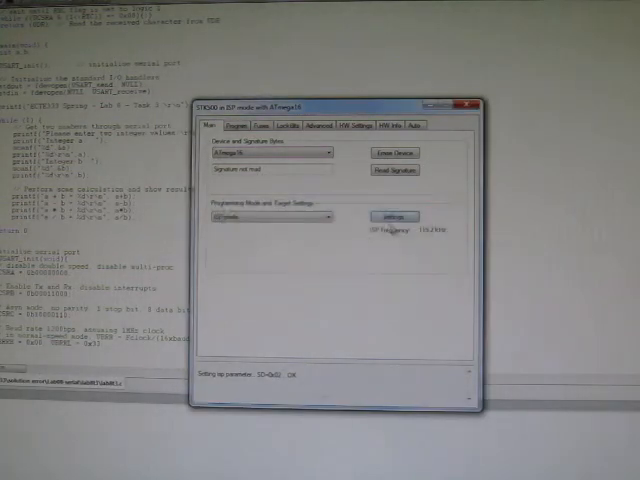
pyautogui.click(226, 125)
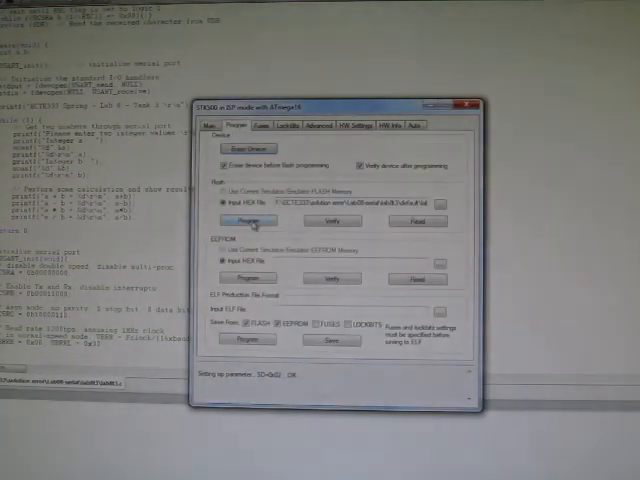
pyautogui.click(247, 216)
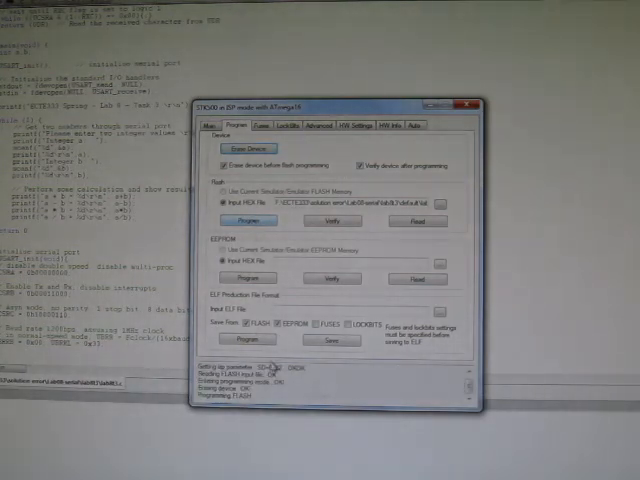